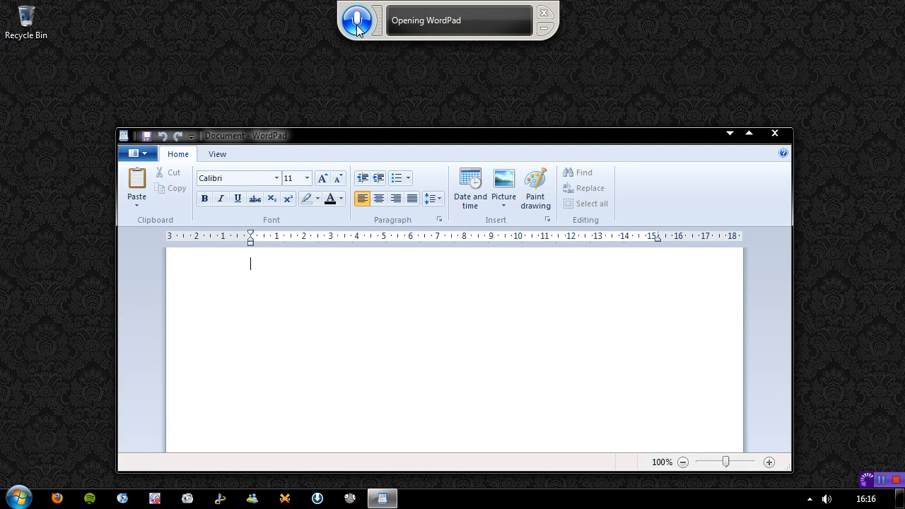
# Step: Select and delete the stray dictated text 'Full story and', then maximise the WordPad window
pyautogui.write('Full story and')
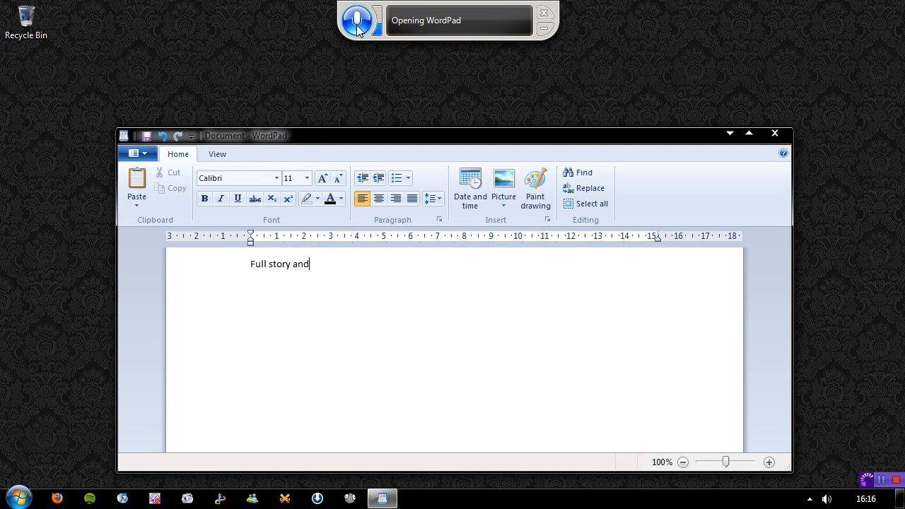
pyautogui.click(591, 203)
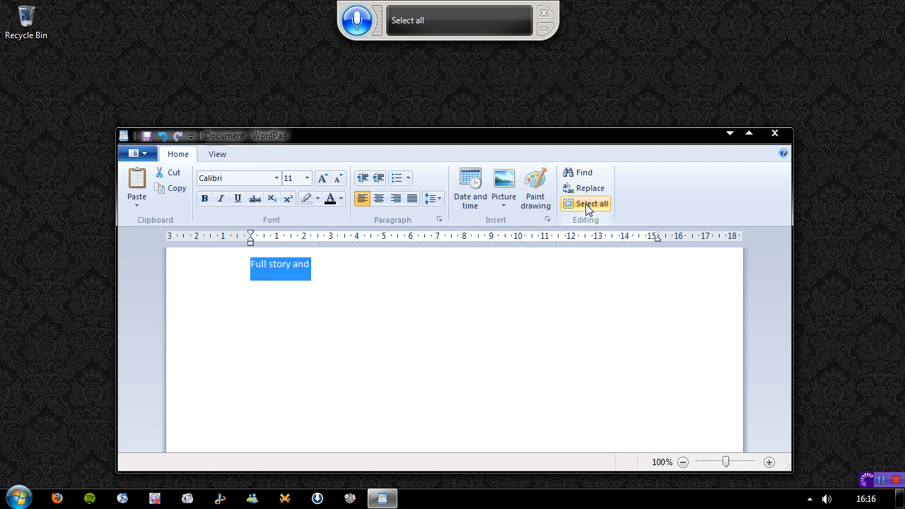
pyautogui.press('Delete')
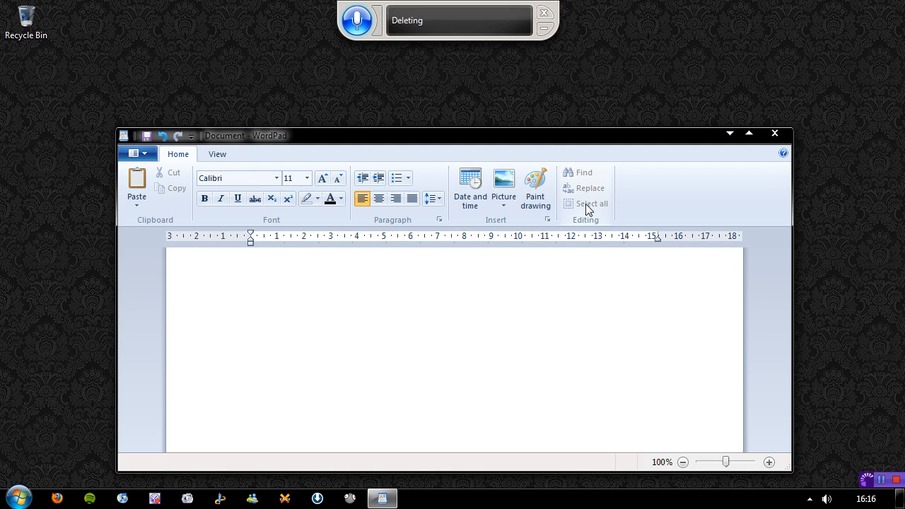
pyautogui.click(750, 133)
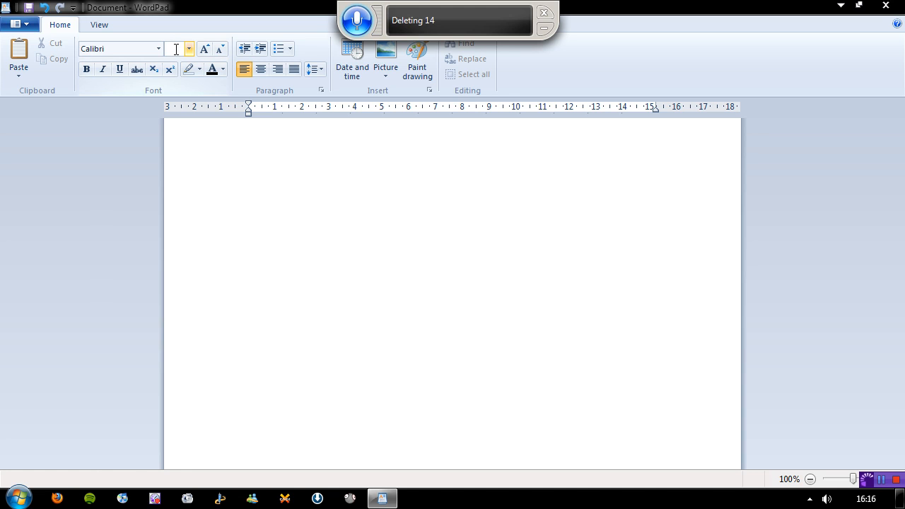
# Step: Dictate 'Hello folks' at 40-point size, deleting the misheard 'you to' before it sticks
pyautogui.write('40')
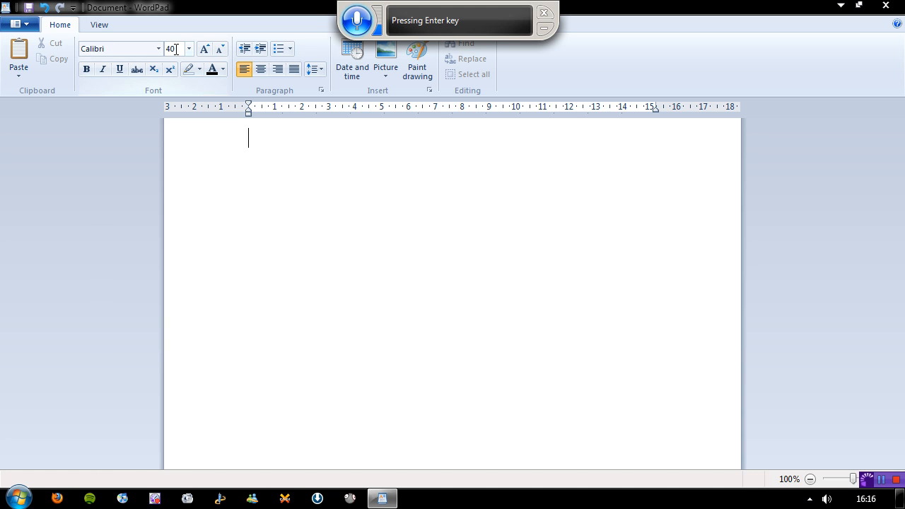
pyautogui.write('Hello you to')
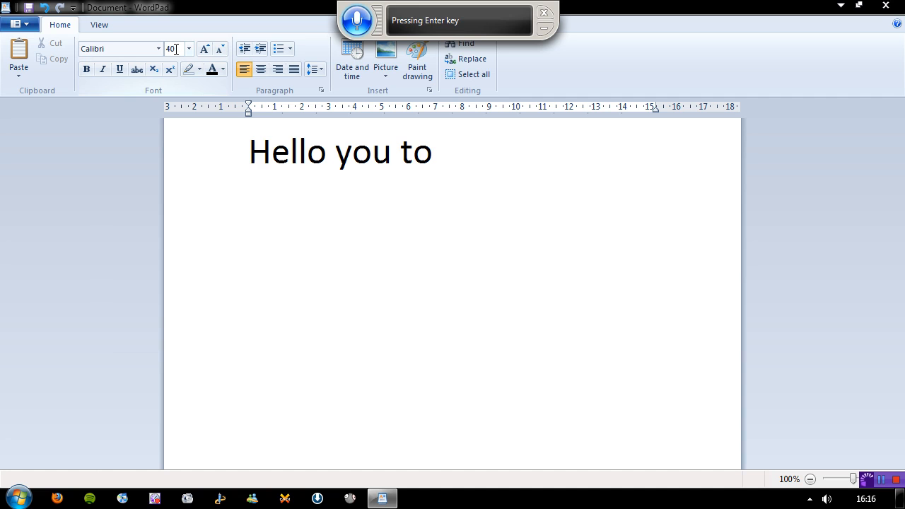
pyautogui.press('Backspace')
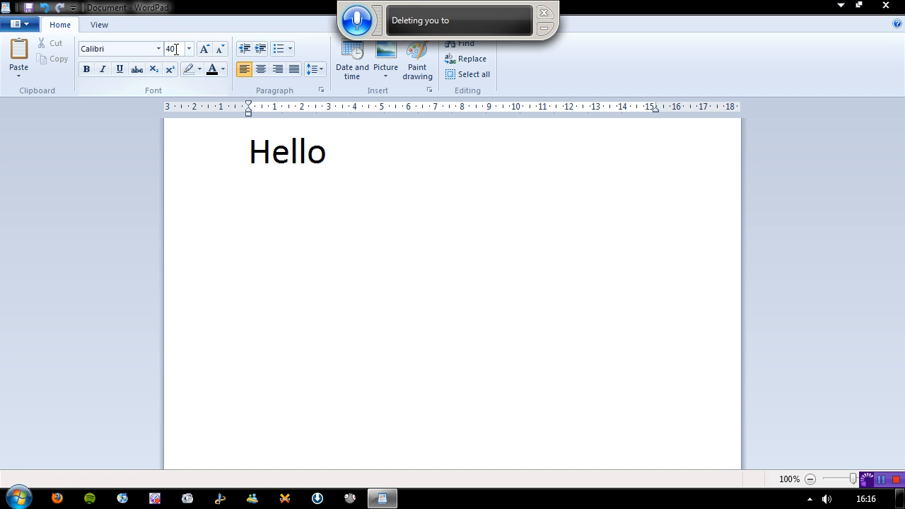
pyautogui.write('UQ')
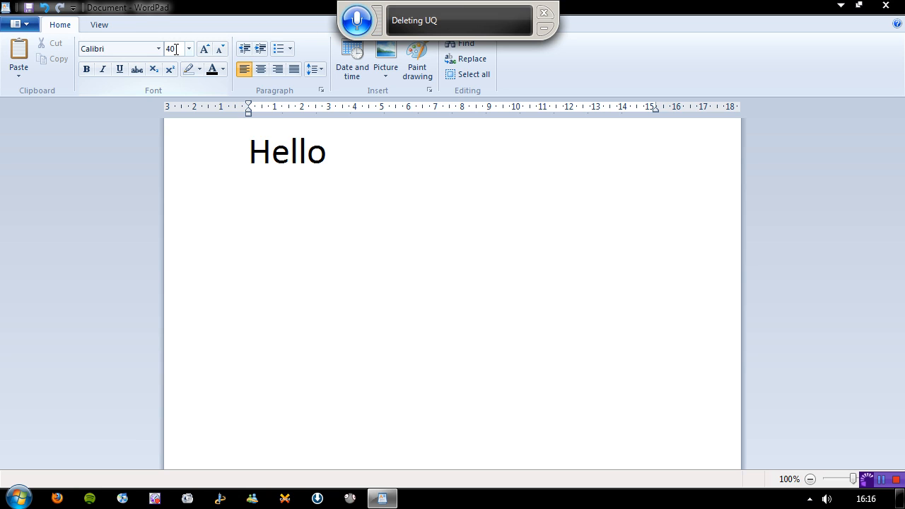
pyautogui.write('your turnover')
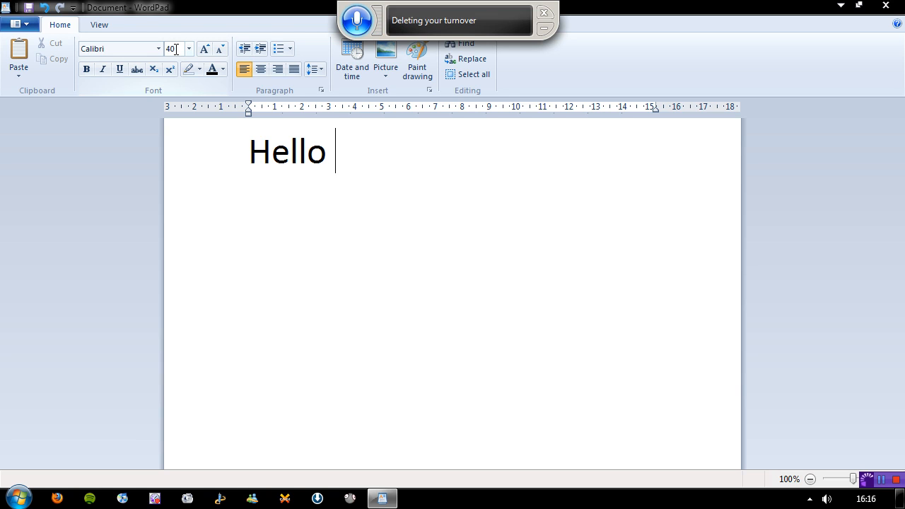
pyautogui.write('folks')
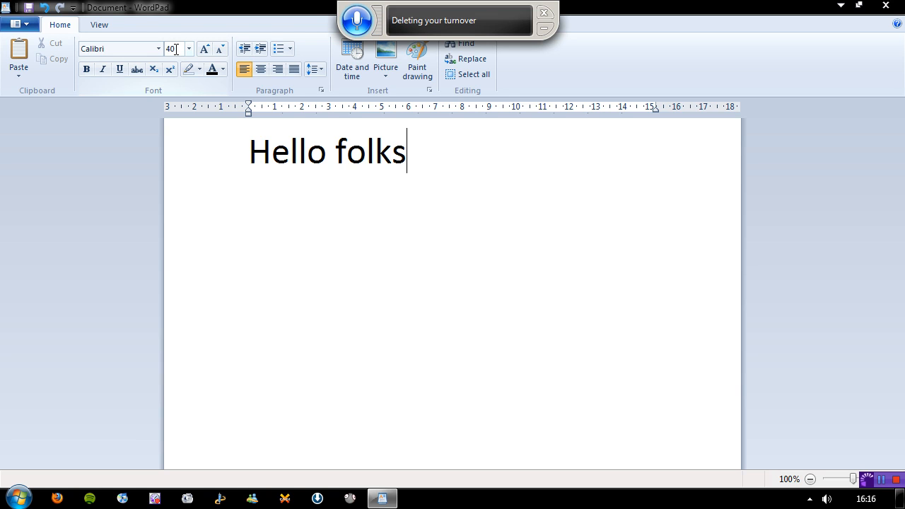
# Step: Dictate ', how are you doing? This is a video demonstrating the speech recognition in windows seven. That was quite impressive.'
pyautogui.write(',')
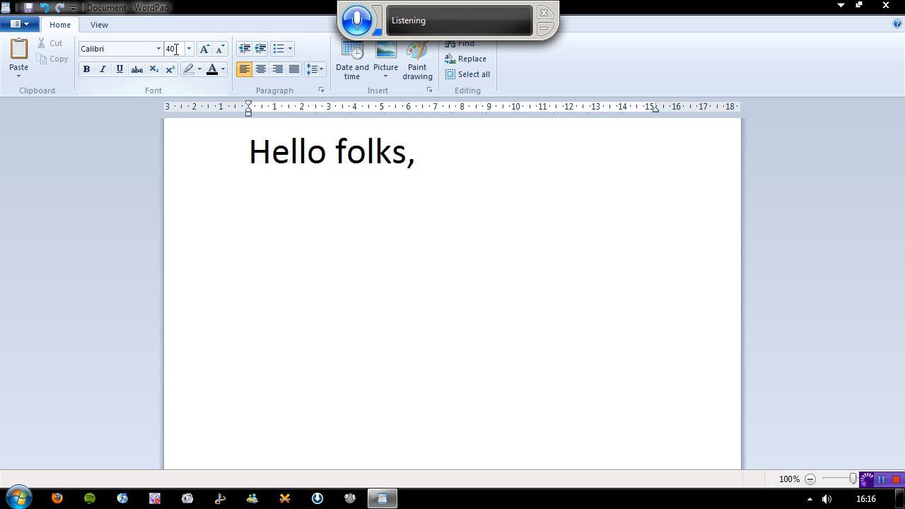
pyautogui.write('how are you doing')
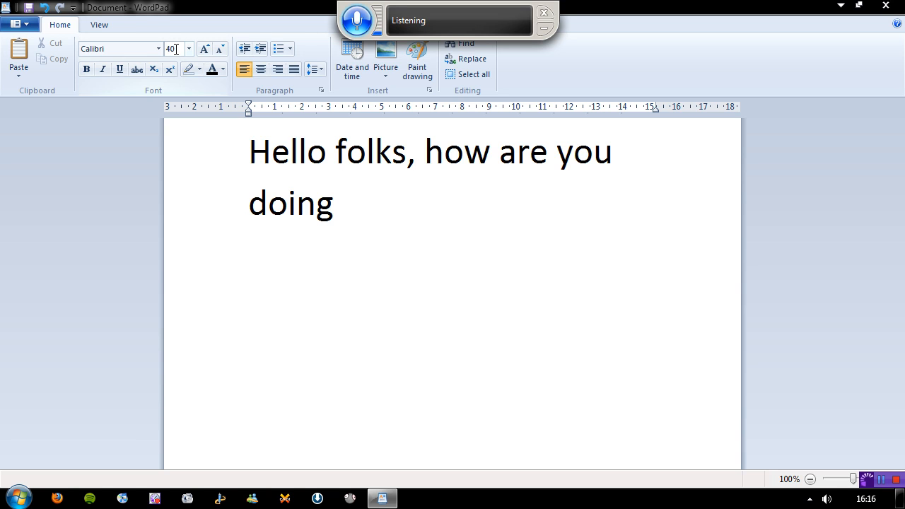
pyautogui.write('?')
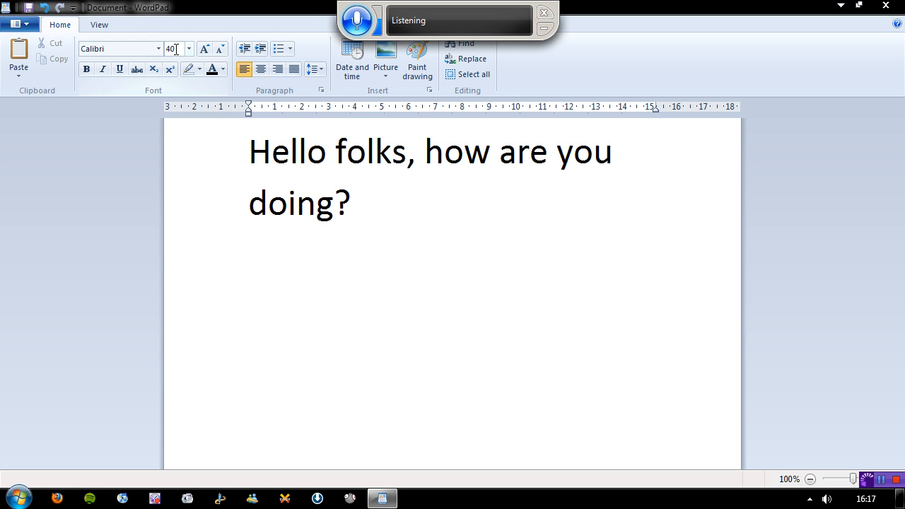
pyautogui.write('This is a video demonstrating the speech recognition in windows seven')
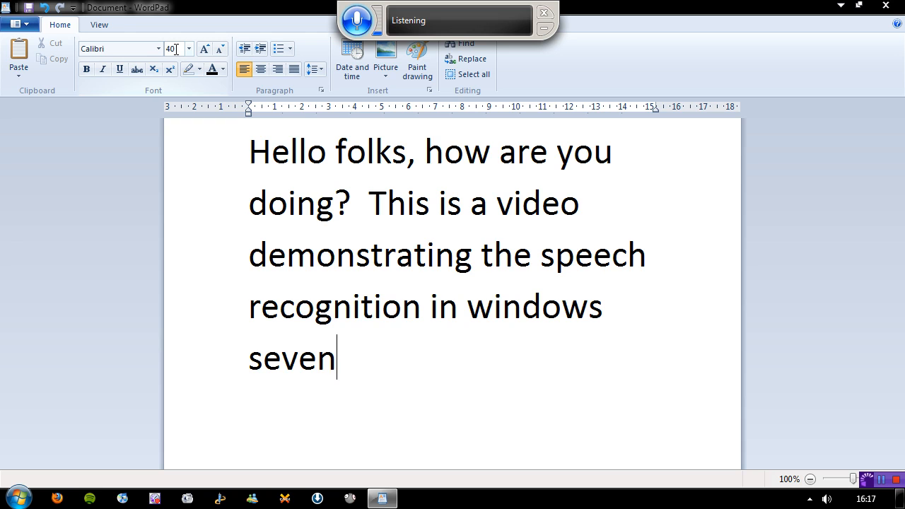
pyautogui.write('.')
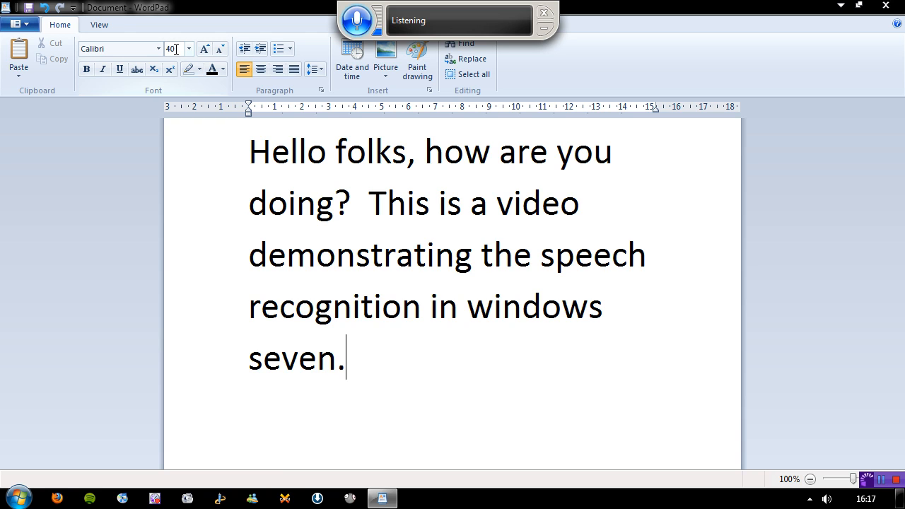
pyautogui.write('That was quite impressive')
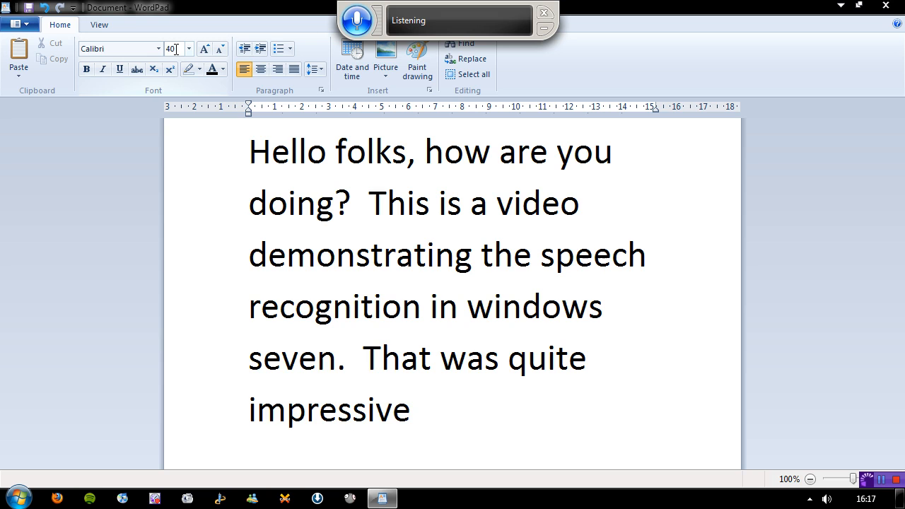
pyautogui.write('.')
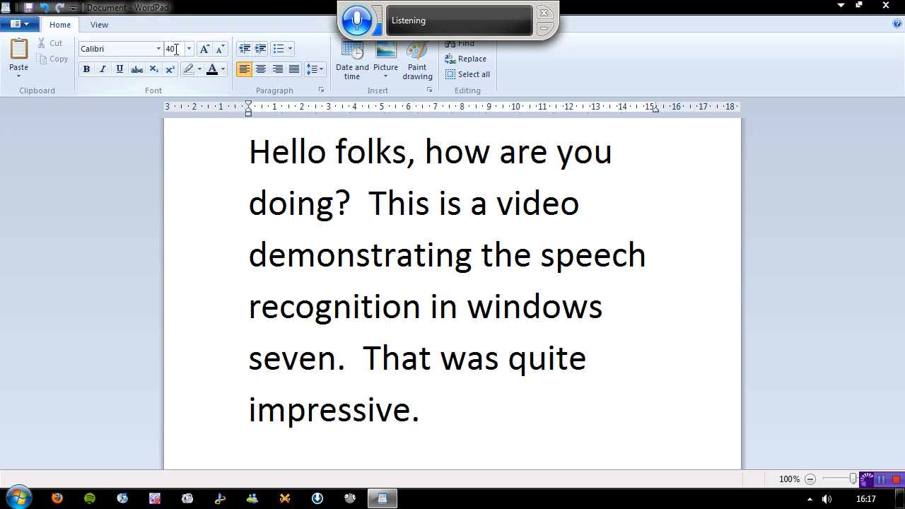
# Step: Dictate 'Now I will attempt to go to the EU tube home page'
pyautogui.write('Now I will attempt to go to the EU tube home page')
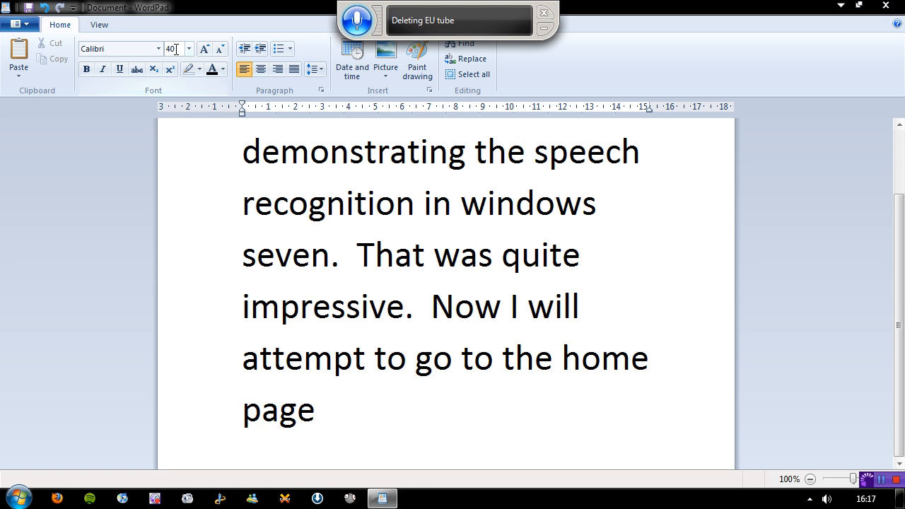
# Step: Dictate 'I give up close and a workout', then close WordPad without saving via the prompt
pyautogui.doubleClick(606, 361)
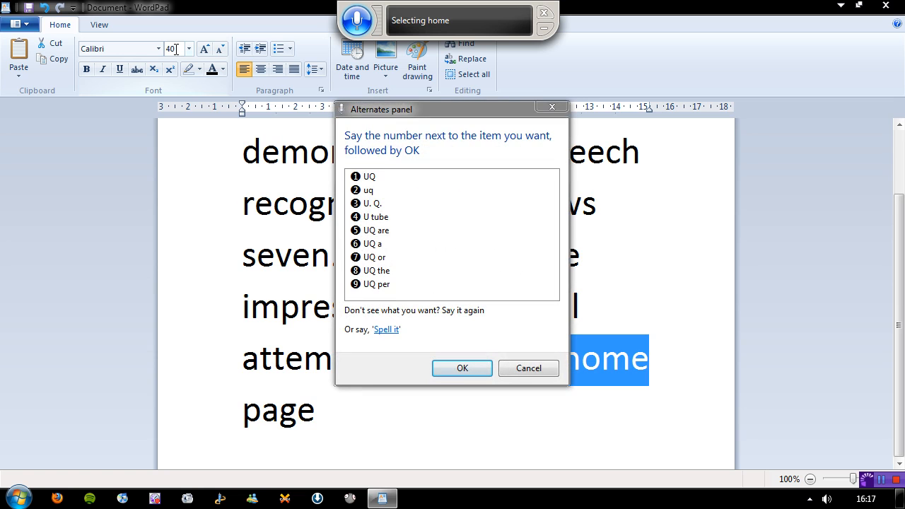
pyautogui.click(528, 368)
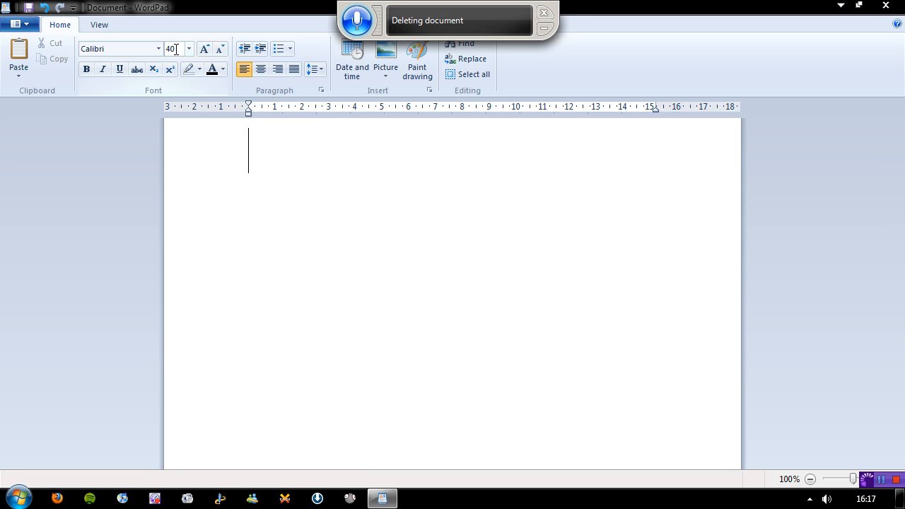
pyautogui.write('I give up')
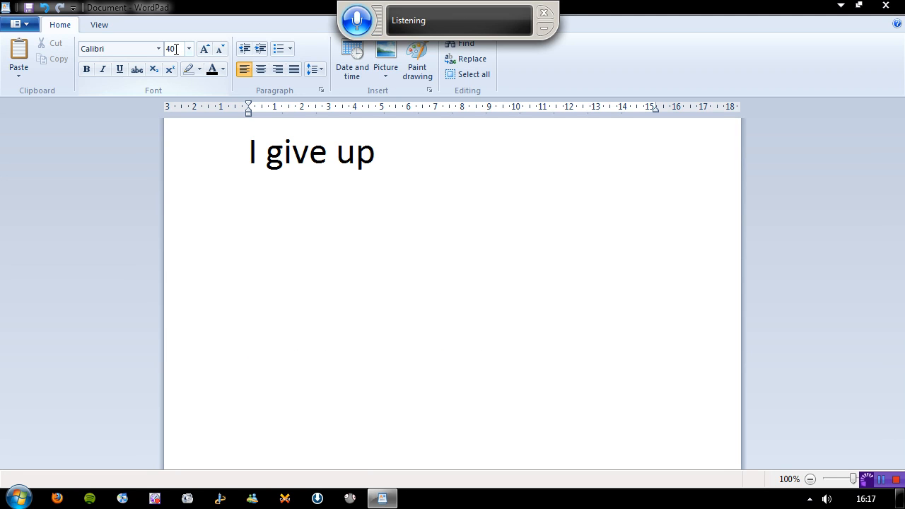
pyautogui.write('close and a workout')
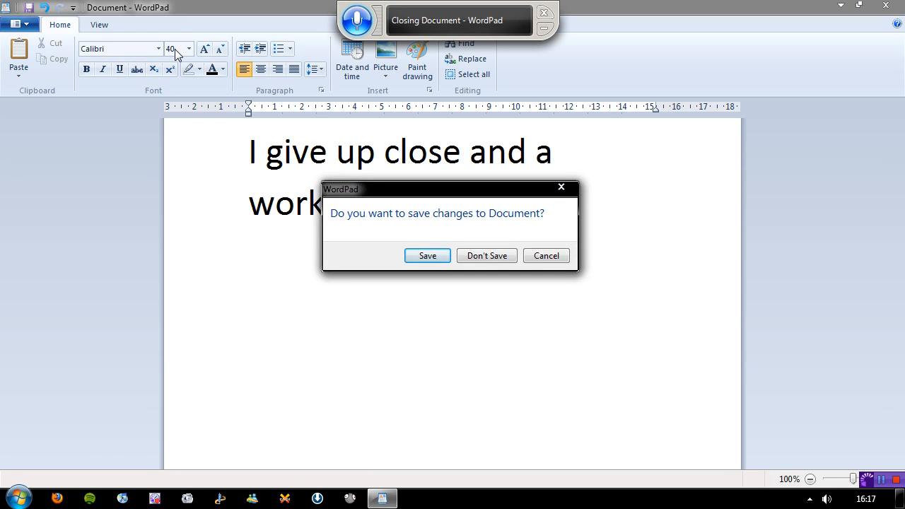
pyautogui.click(487, 255)
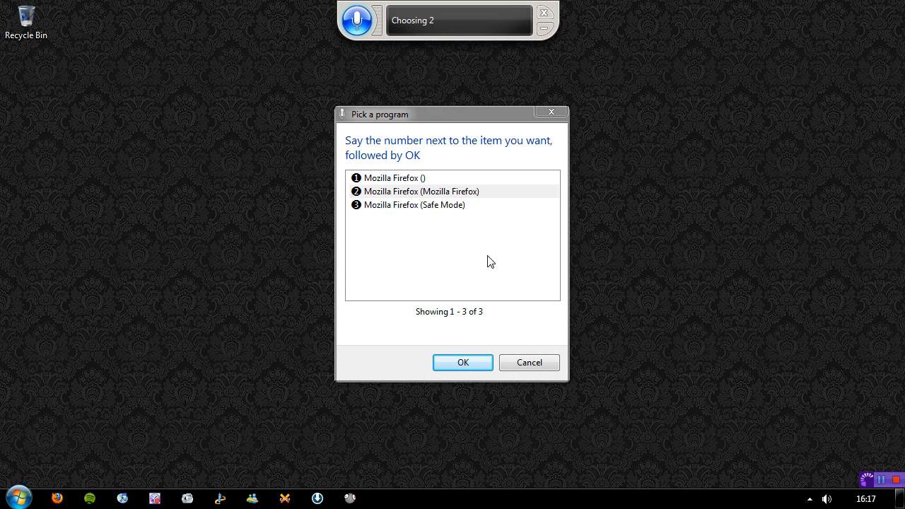
# Step: Launch regular Firefox on Google and insert the dictated 'You tube' into the search box to search it
pyautogui.click(462, 362)
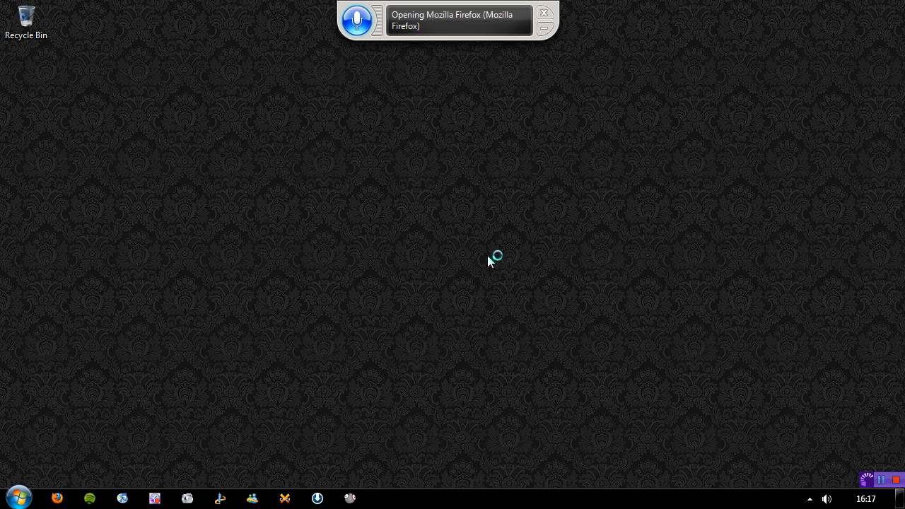
pyautogui.click(57, 497)
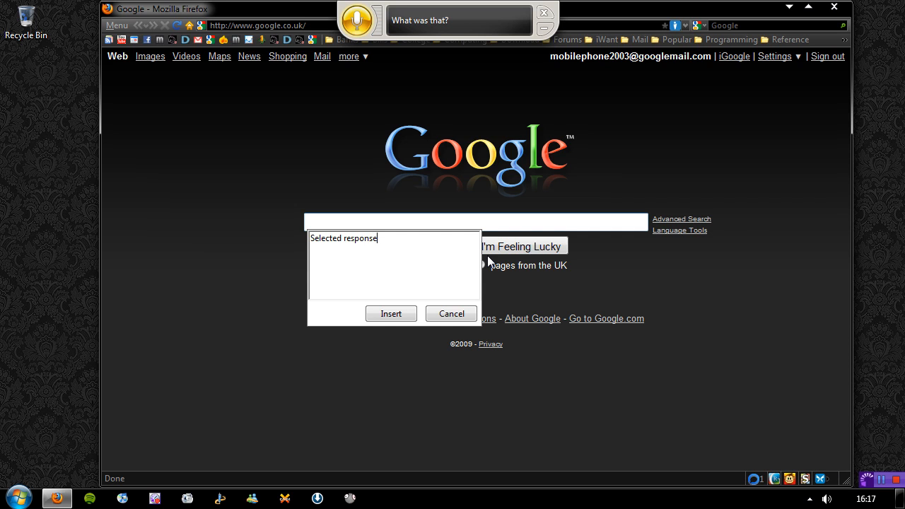
pyautogui.click(451, 313)
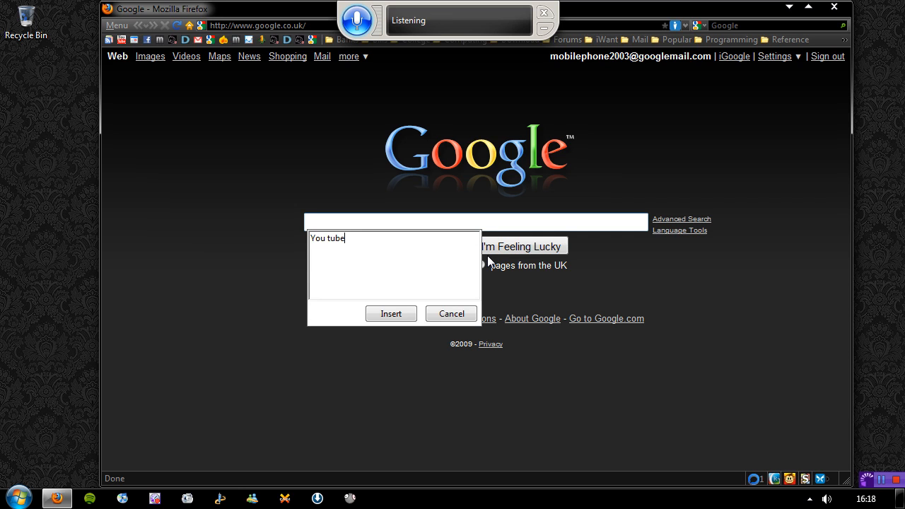
pyautogui.click(391, 314)
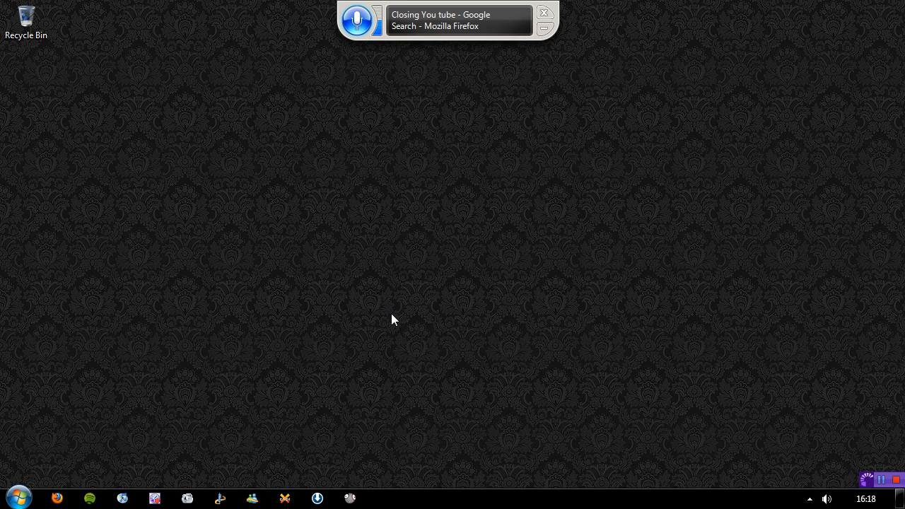
# Step: Open the Start menu, where misheard words 'What exit quiet except X' land before the Firefox chooser appears
pyautogui.click(17, 498)
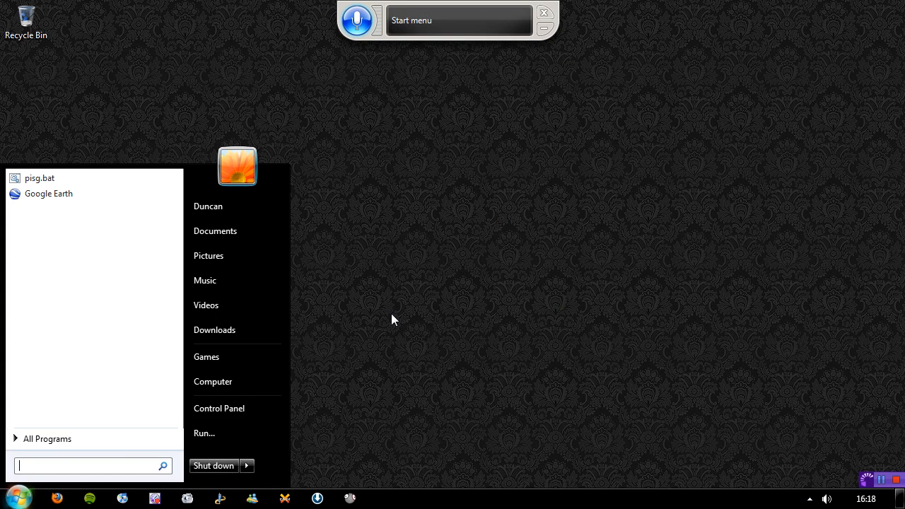
pyautogui.write('What close star or')
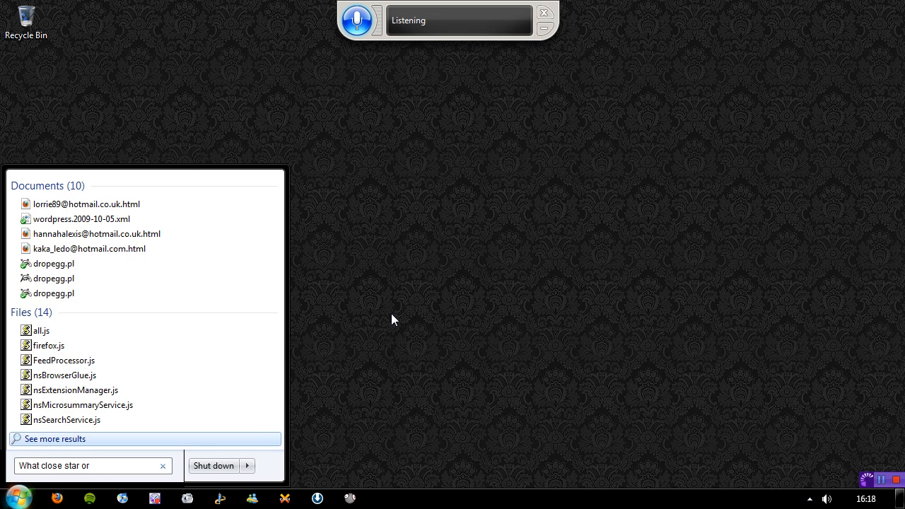
pyautogui.write('exit quiet')
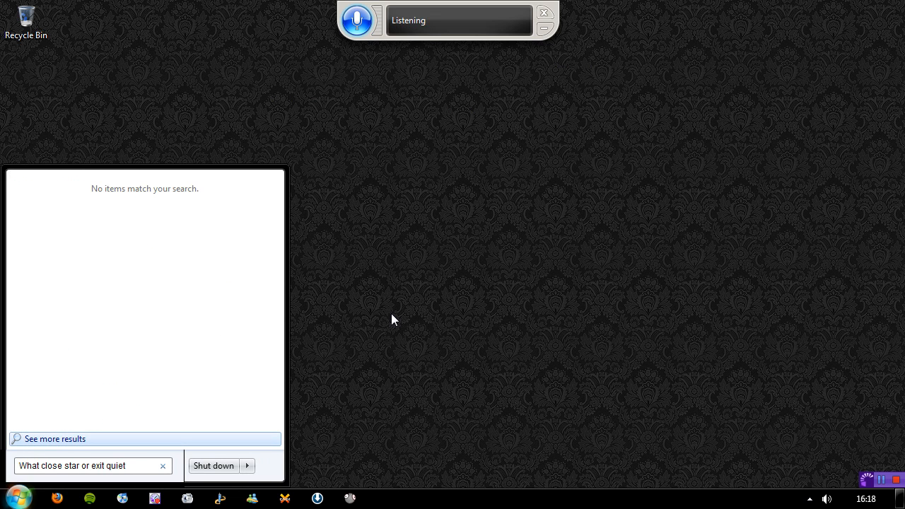
pyautogui.write('except')
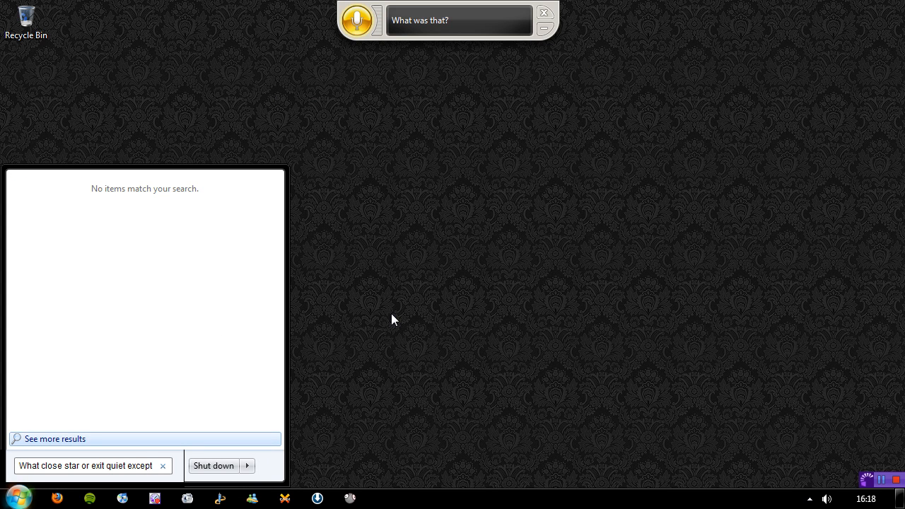
pyautogui.write('X')
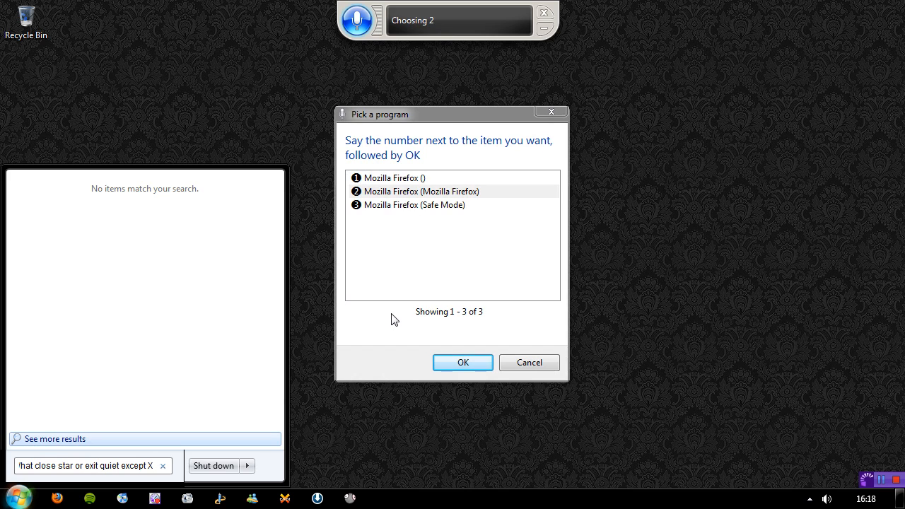
# Step: Launch regular Firefox, insert the dictated 'My space' into Google search, view results and close the browser
pyautogui.click(462, 362)
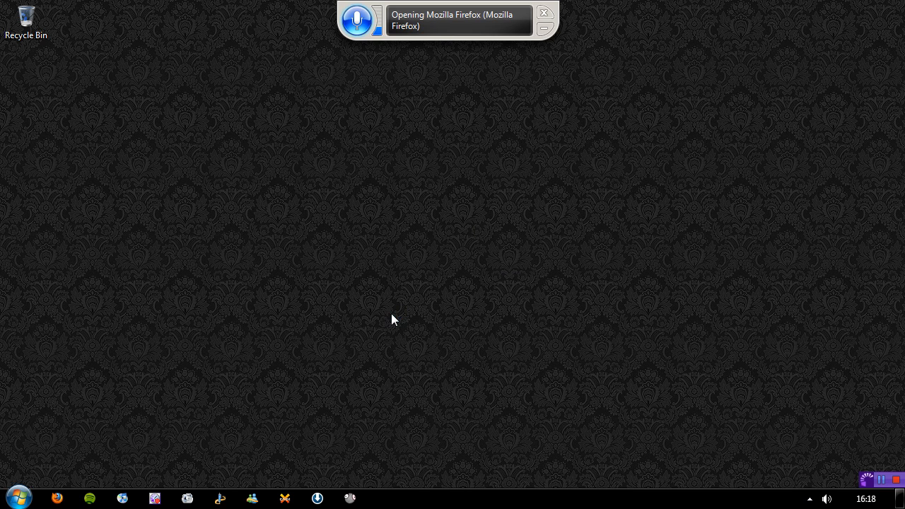
pyautogui.click(57, 497)
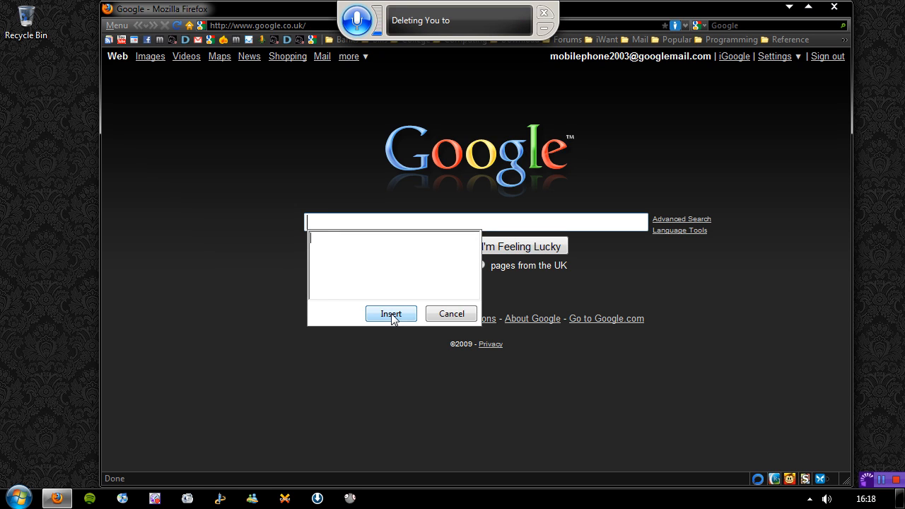
pyautogui.write('UQ their')
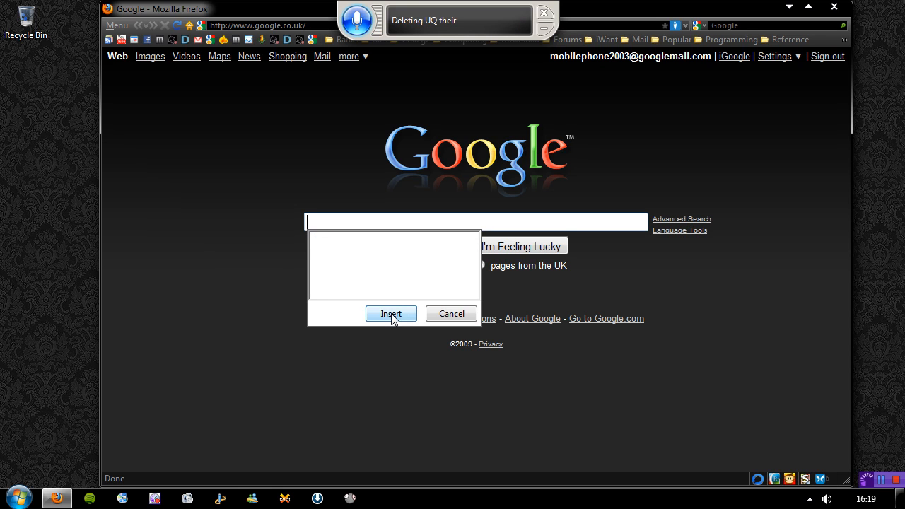
pyautogui.write('My space')
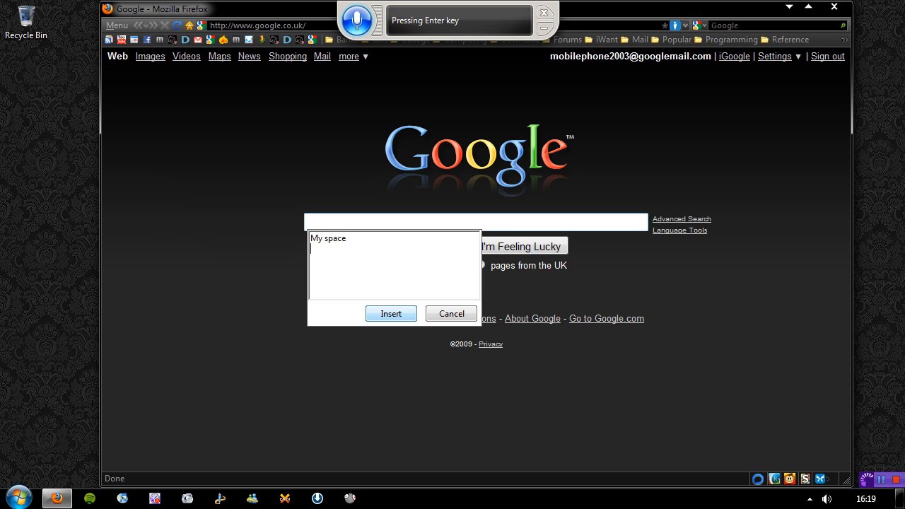
pyautogui.click(390, 314)
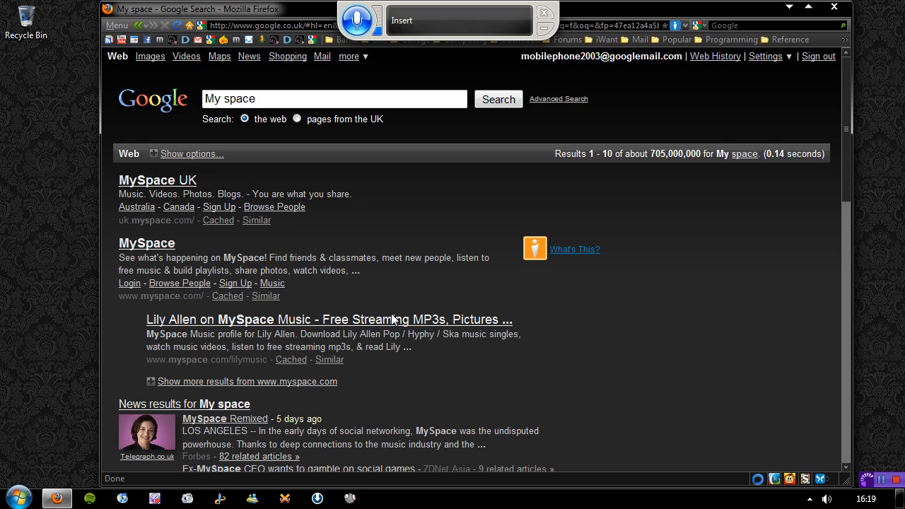
pyautogui.click(834, 9)
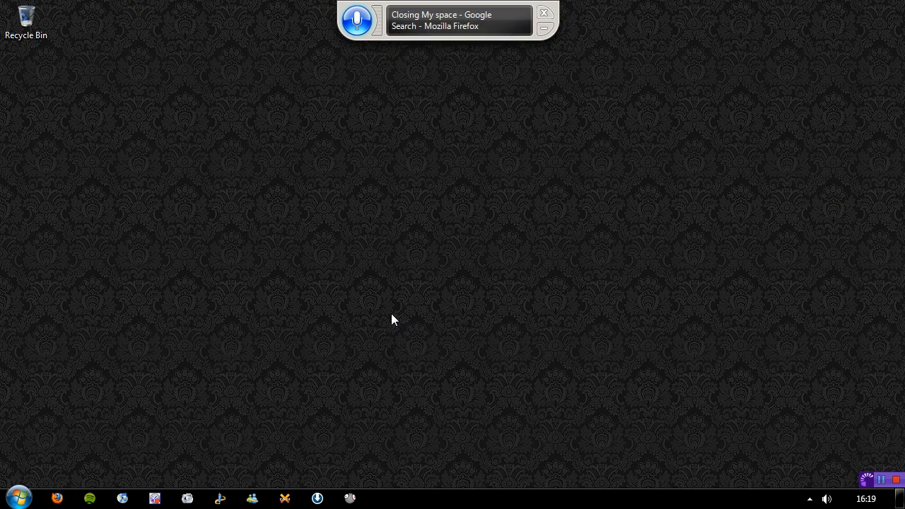